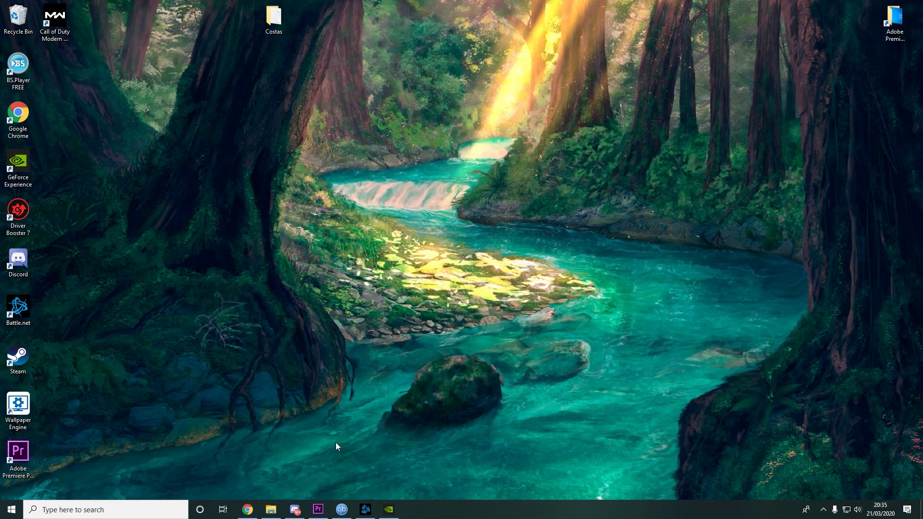
Open Chrome and search Google for ds4windows via the address-bar suggestion.
left_click(247, 509)
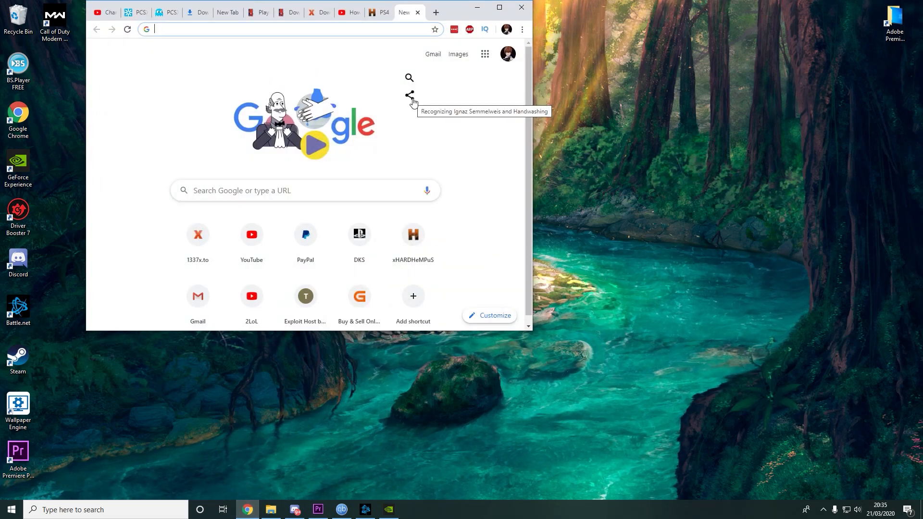
type("ds4")
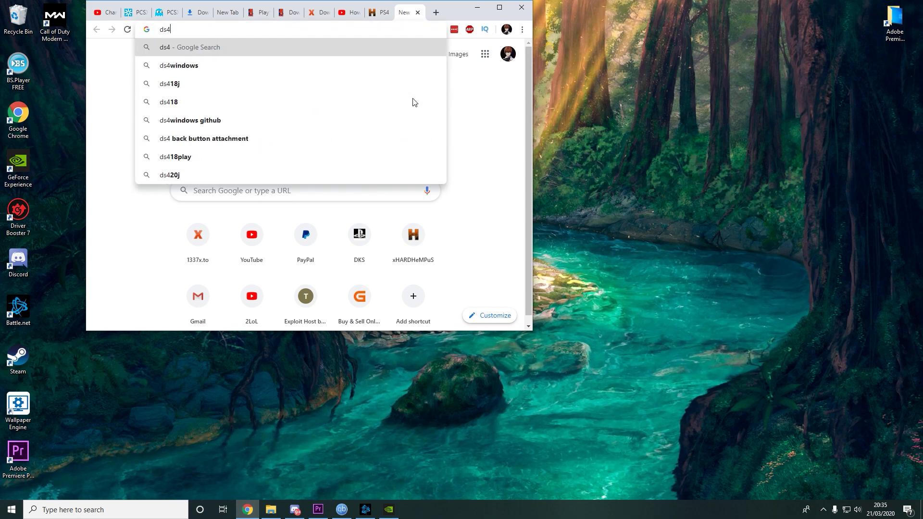
left_click(178, 65)
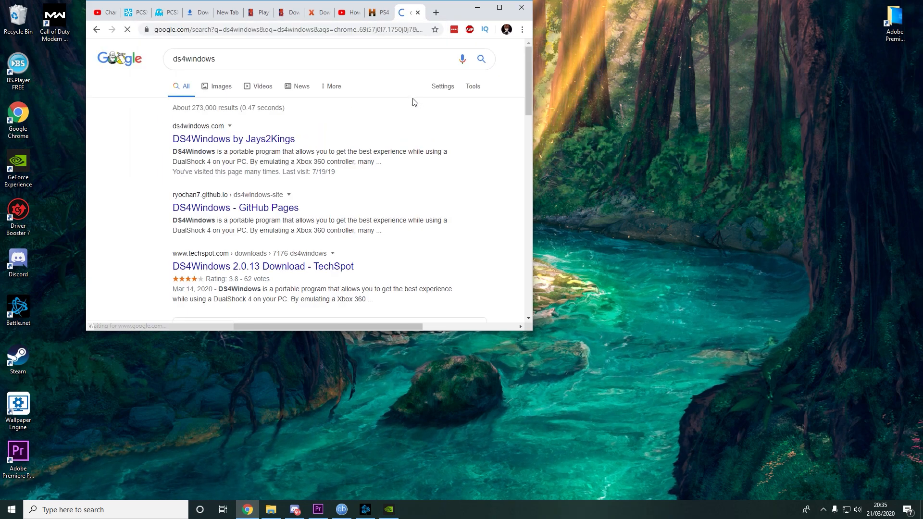
Open the 'DS4Windows by Jays2Kings' site and follow Download Now to the releases.
left_click(234, 138)
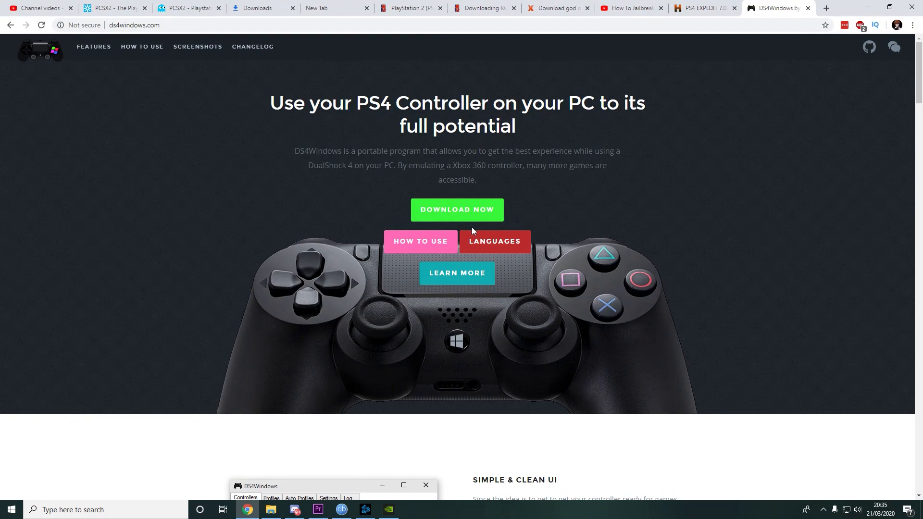
left_click(457, 210)
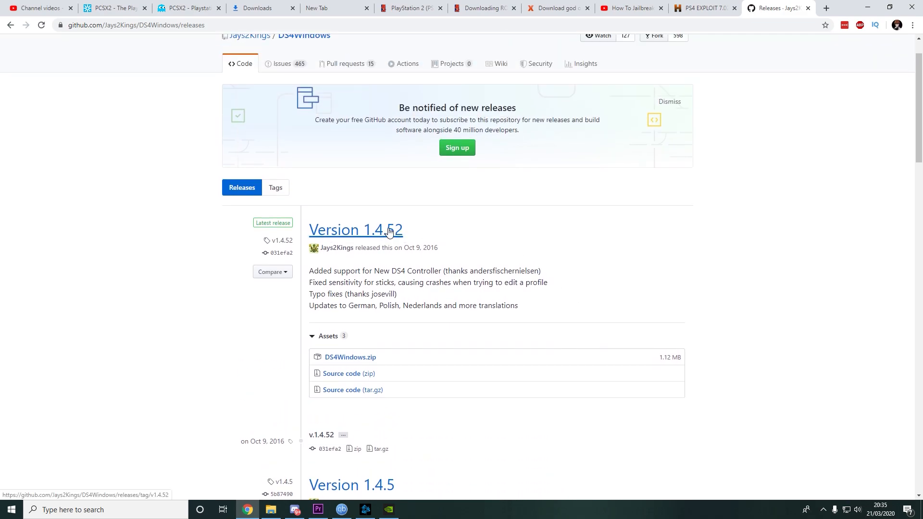
Download DS4Windows.zip from Version 1.4.52 and open the downloaded file.
left_click(355, 230)
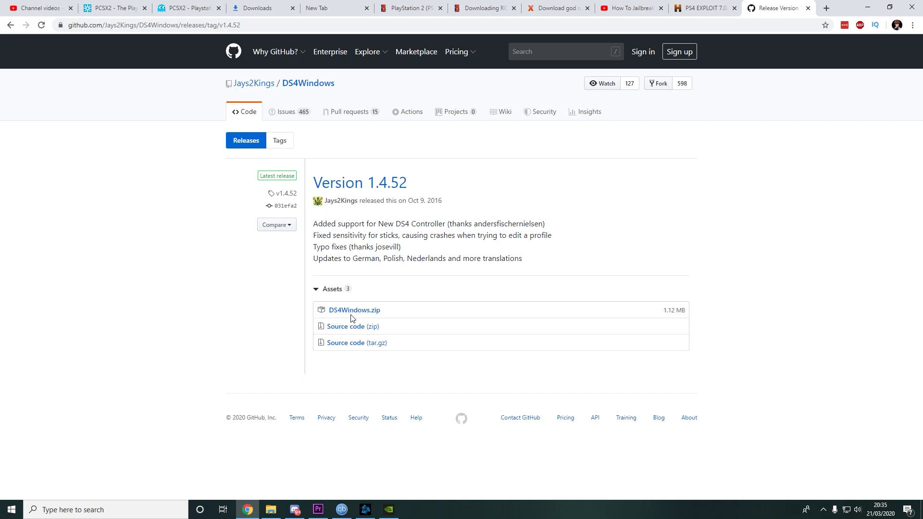
left_click(353, 310)
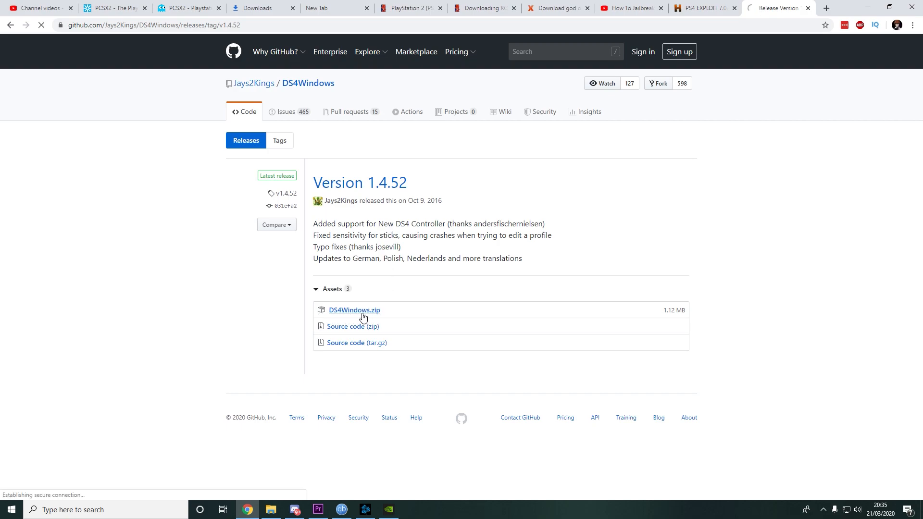
left_click(354, 310)
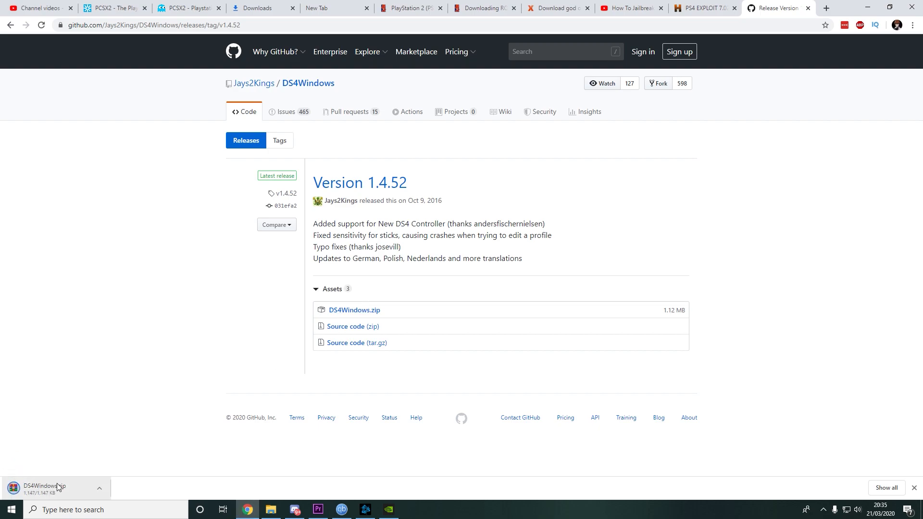
left_click(45, 489)
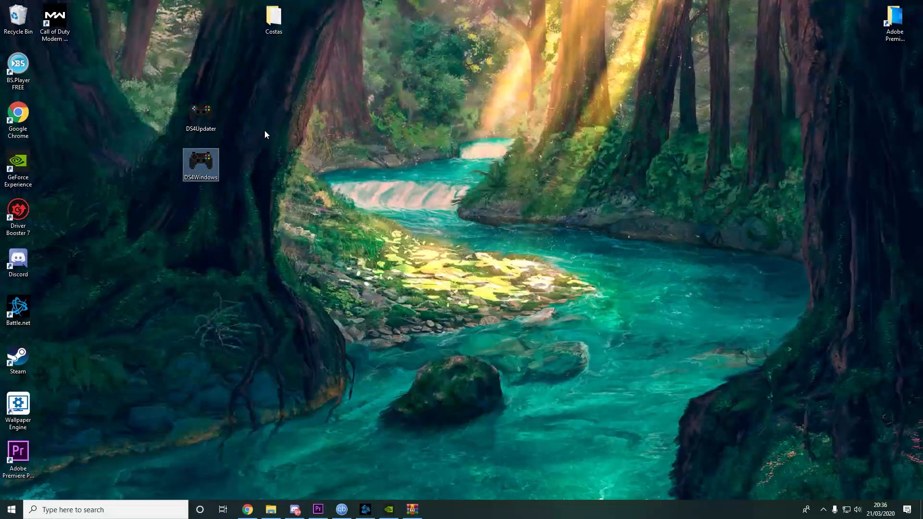
mouse_move(201, 114)
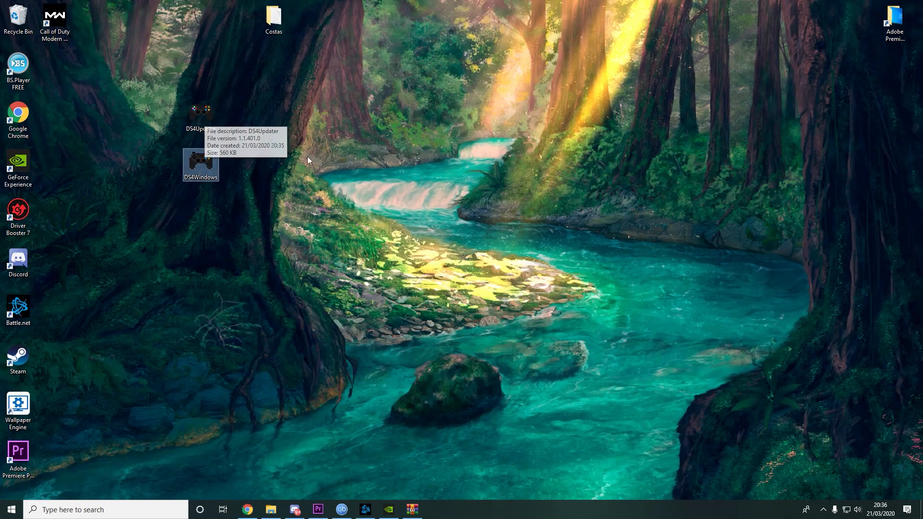
Run DS4Updater, confirm 'DS4Windows is up to date', and close it.
double_click(201, 166)
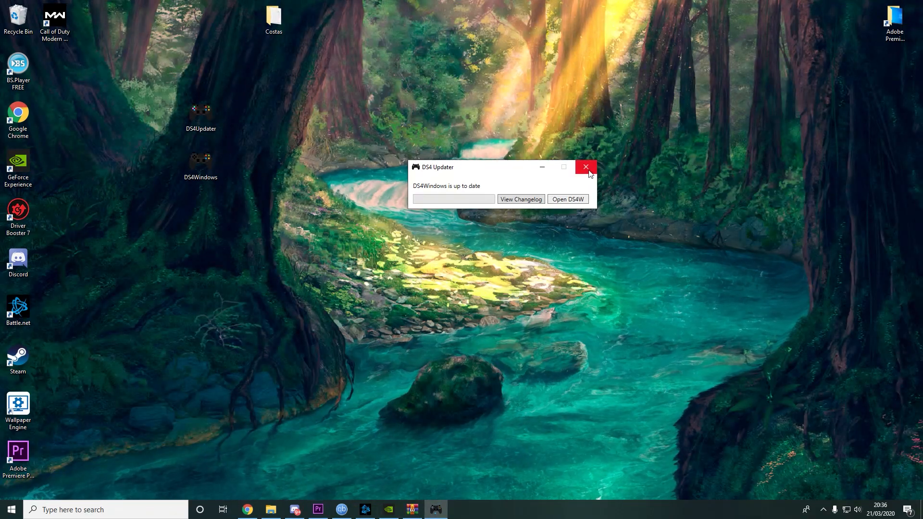
left_click(586, 167)
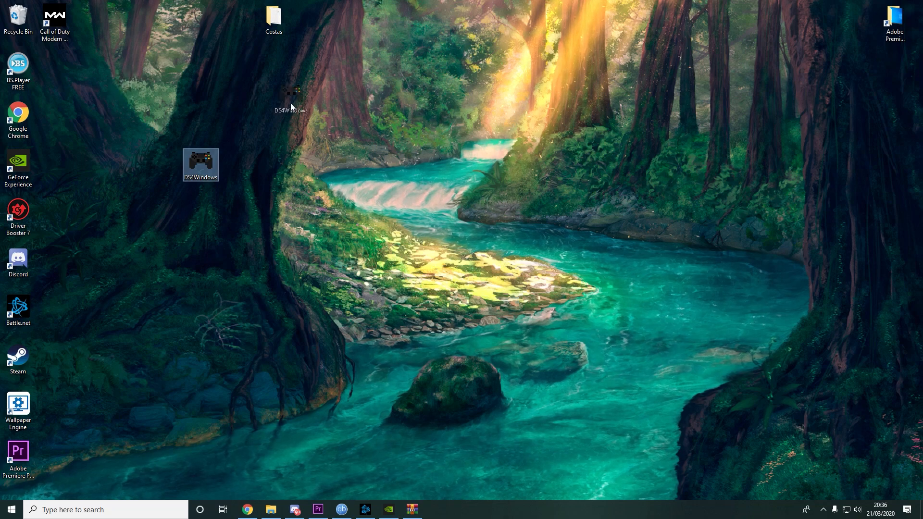
Move the DS4Windows icon to the desktop's top-left and launch DS4Windows.
left_click_drag(201, 165, 55, 67)
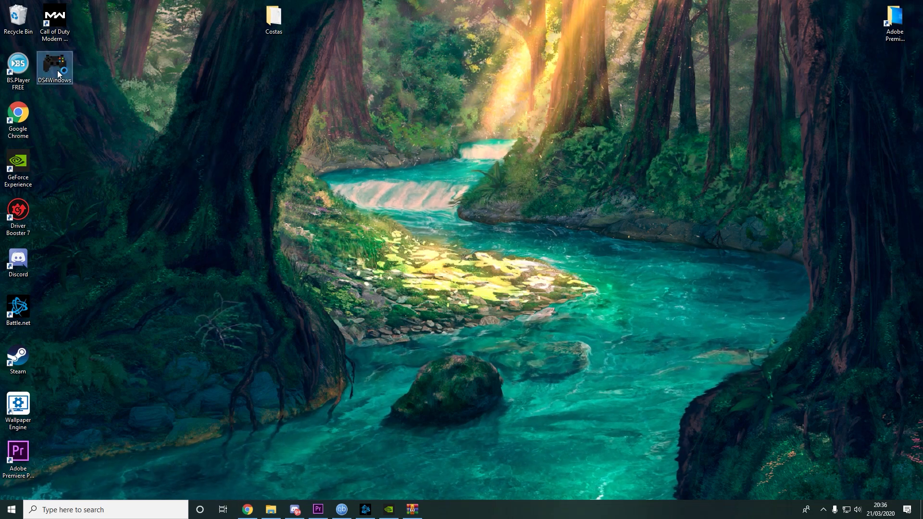
double_click(54, 68)
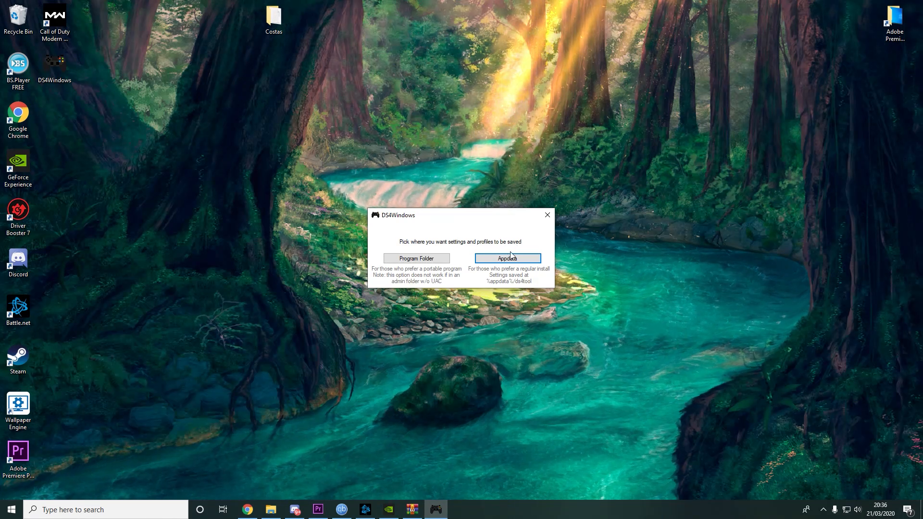
mouse_move(511, 207)
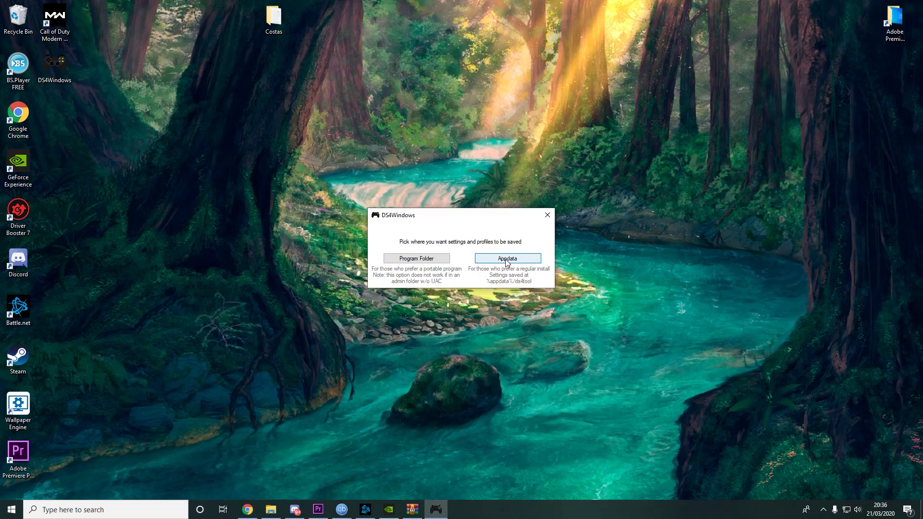
mouse_move(579, 251)
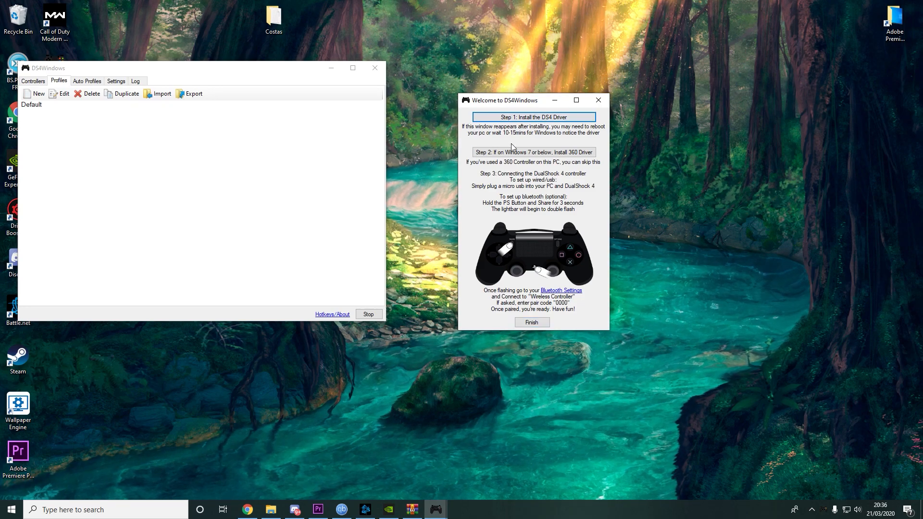
Install the DS4 driver until Install Complete, then finish the Welcome guide.
left_click(532, 116)
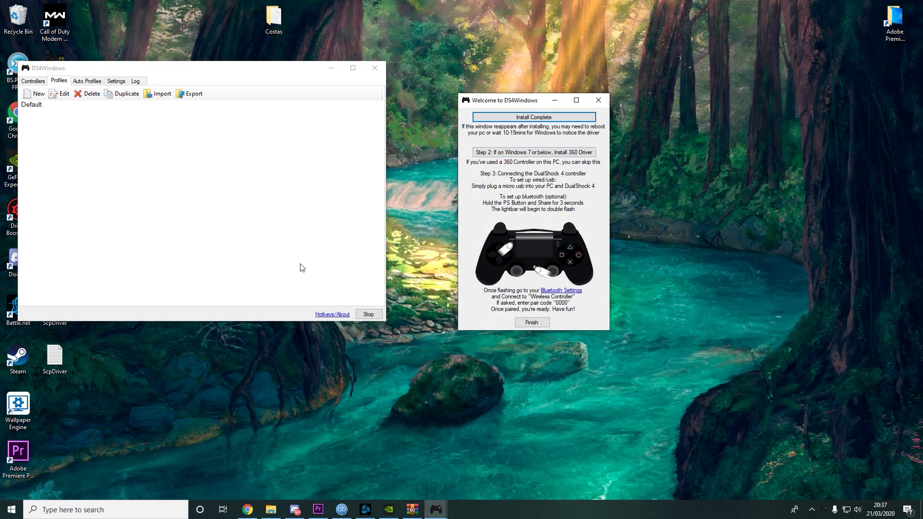
left_click(530, 322)
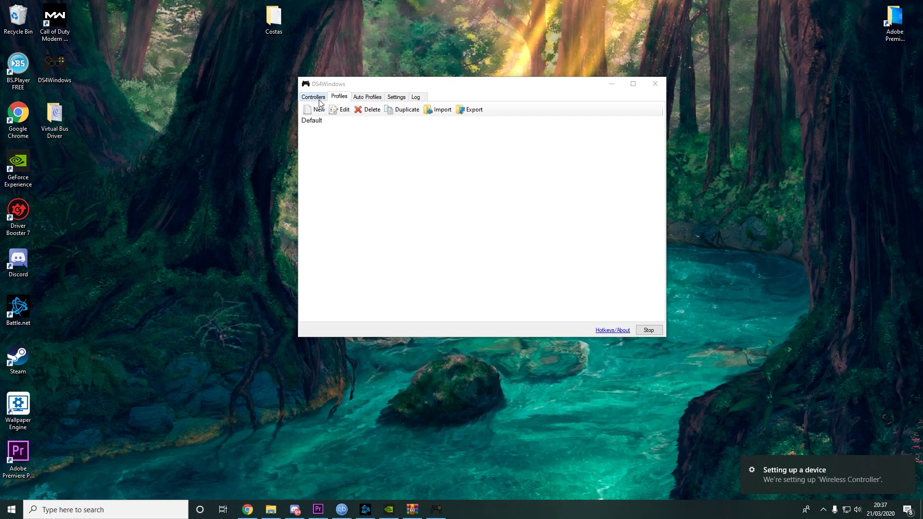
Show the Controllers tab, which reports no controllers connected.
left_click(313, 96)
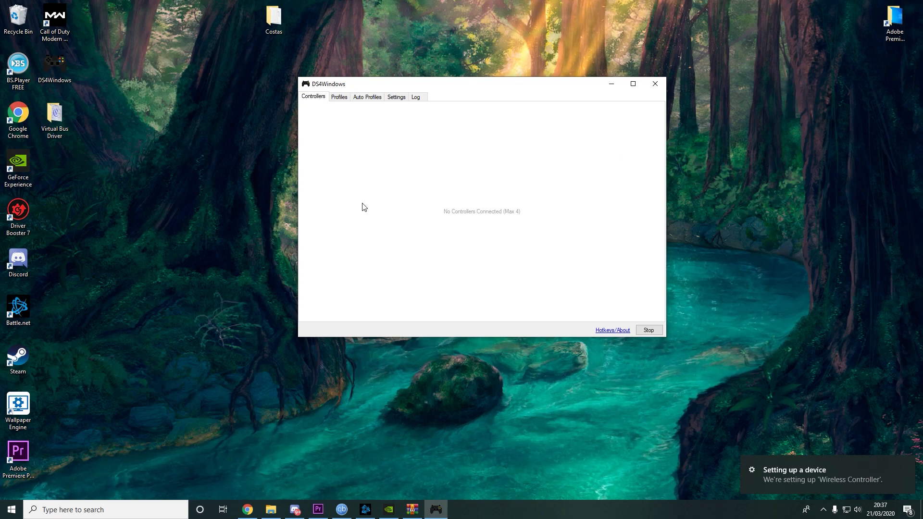
mouse_move(426, 231)
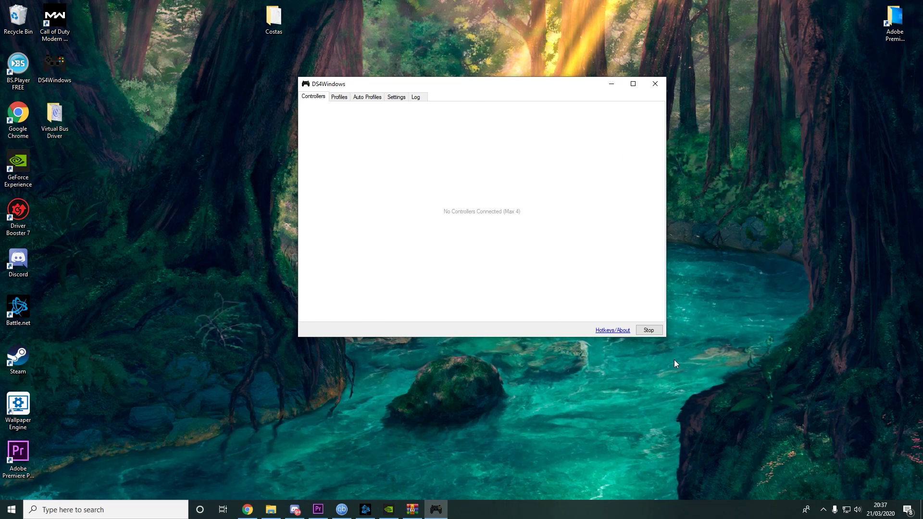
mouse_move(445, 195)
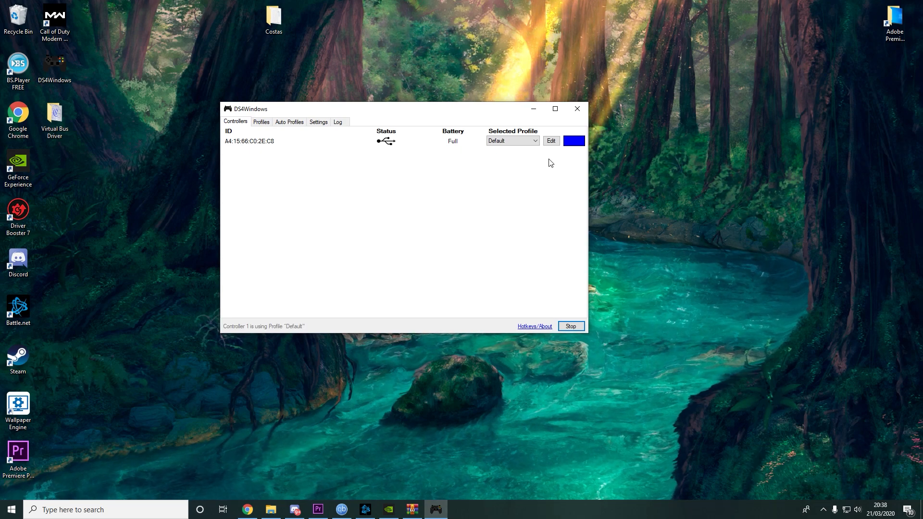
Centre the DS4Windows window while the USB-connected controller appears with the Default profile.
left_click_drag(404, 109, 436, 155)
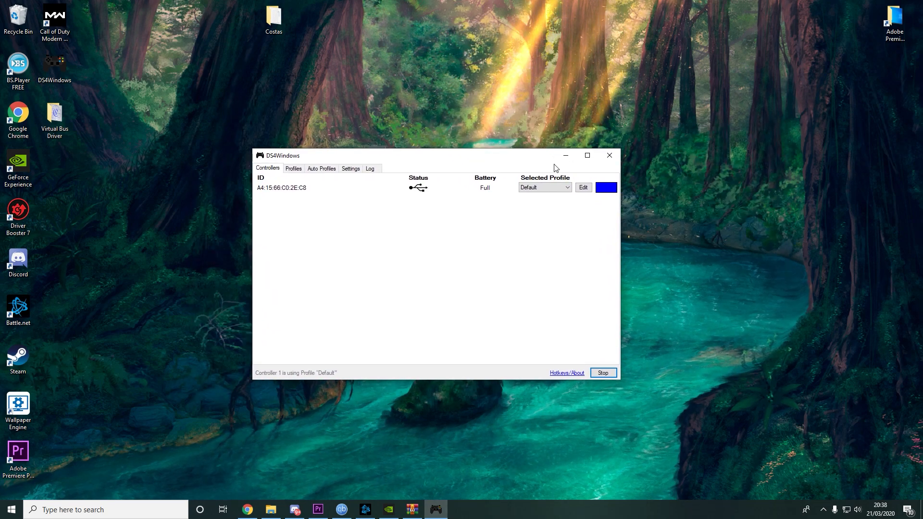
mouse_move(591, 141)
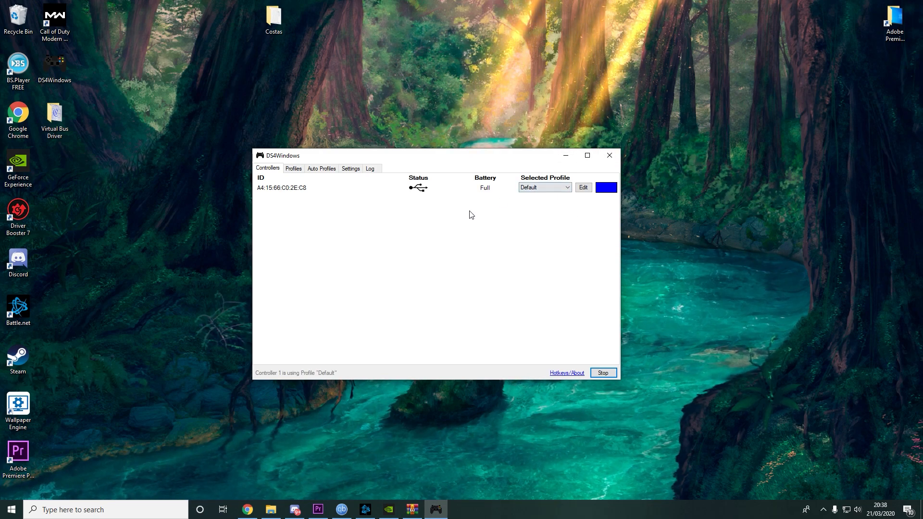
mouse_move(618, 5)
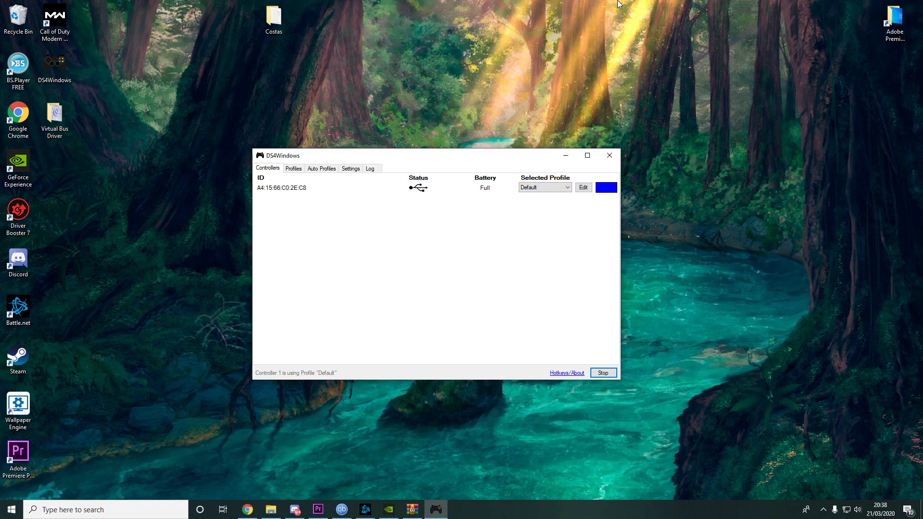